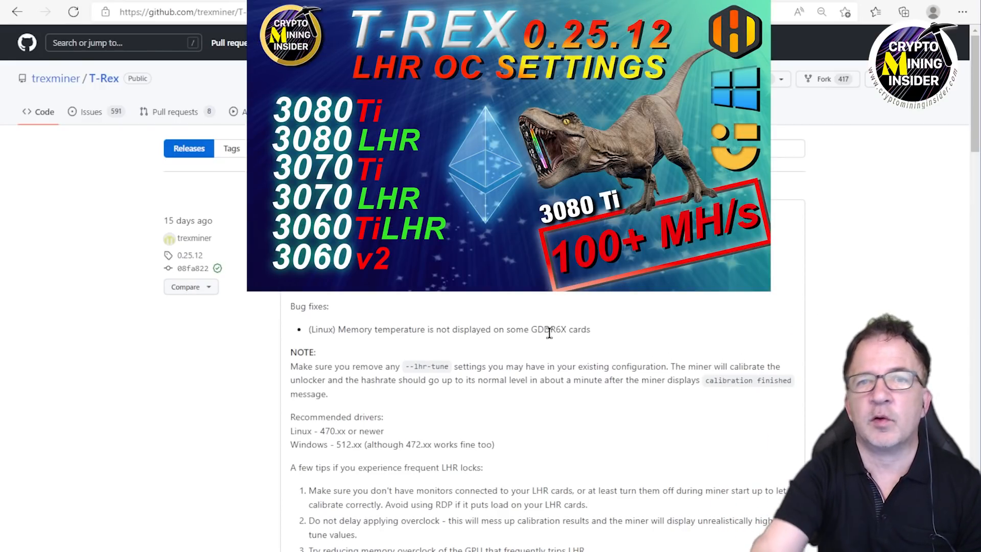
mouse_move(614, 323)
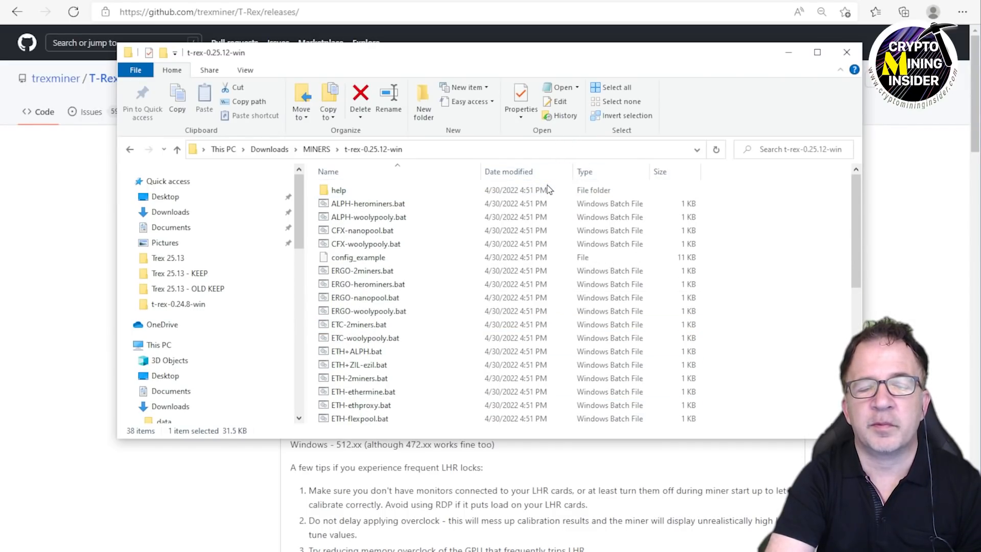
Open README.md from t-rex-0.25.12-win in Notepad and read down to its Support section.
scroll(down, 3)
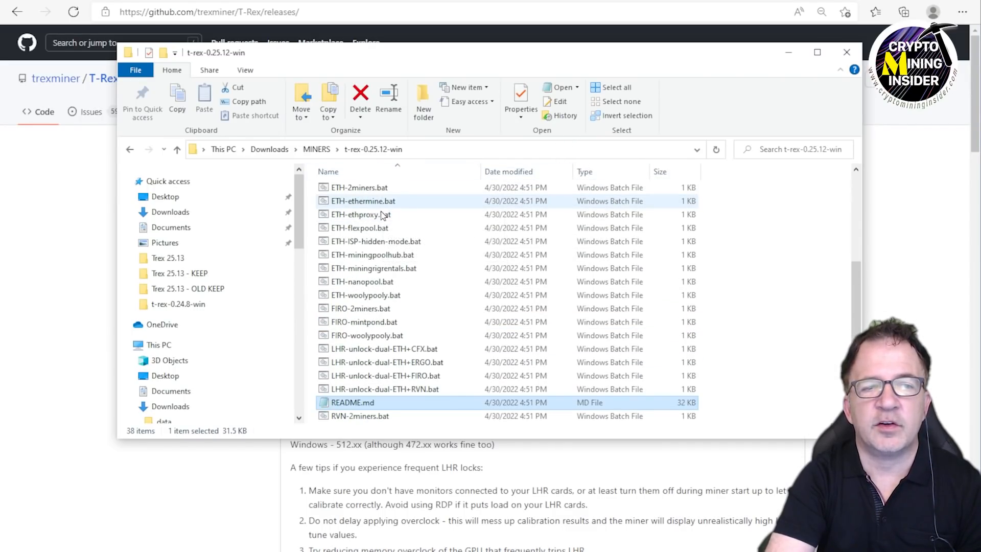
scroll(down, 3)
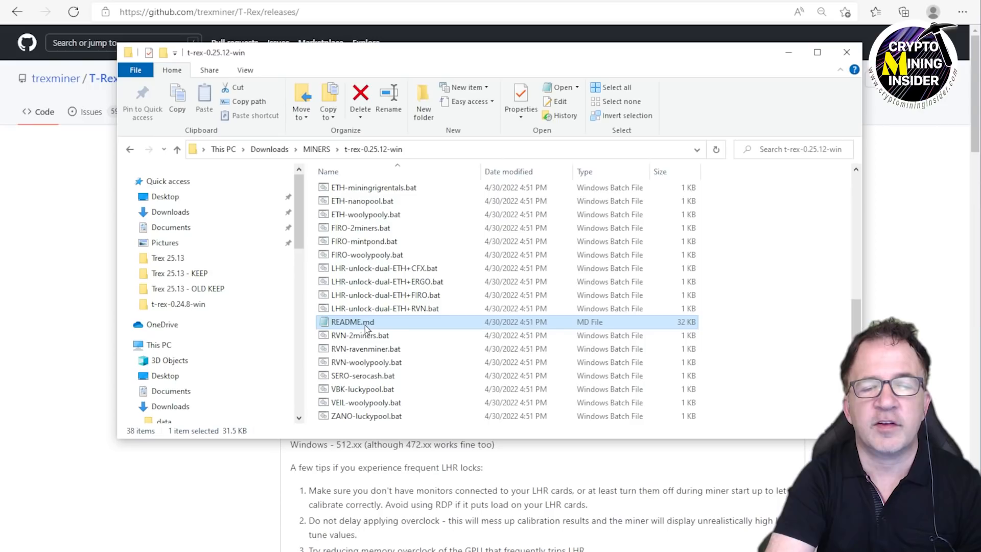
double_click(351, 321)
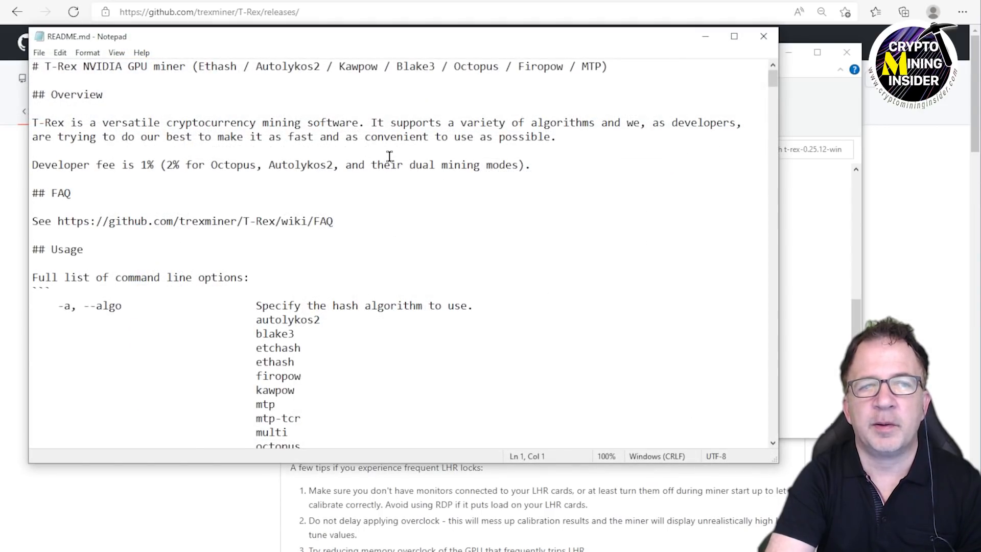
scroll(down, 3)
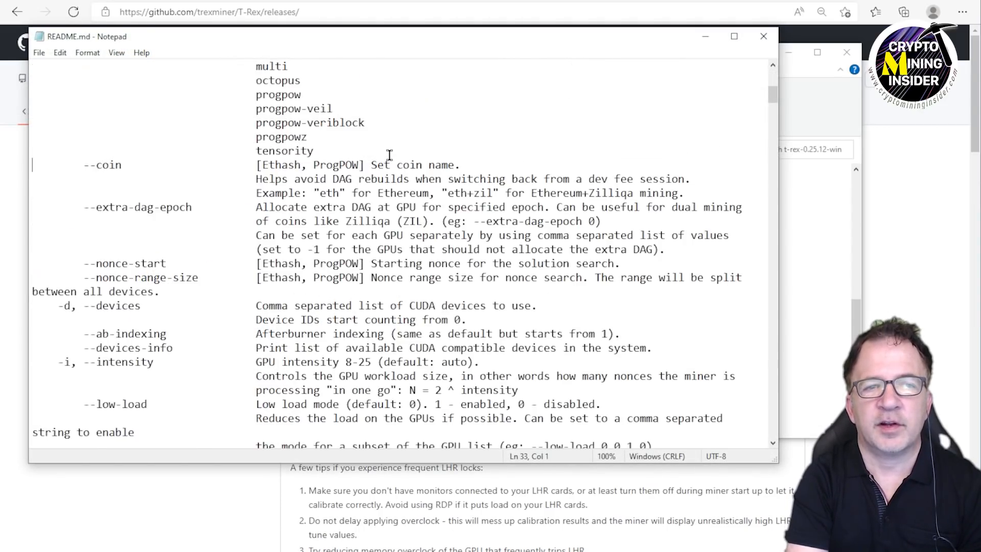
scroll(down, 3)
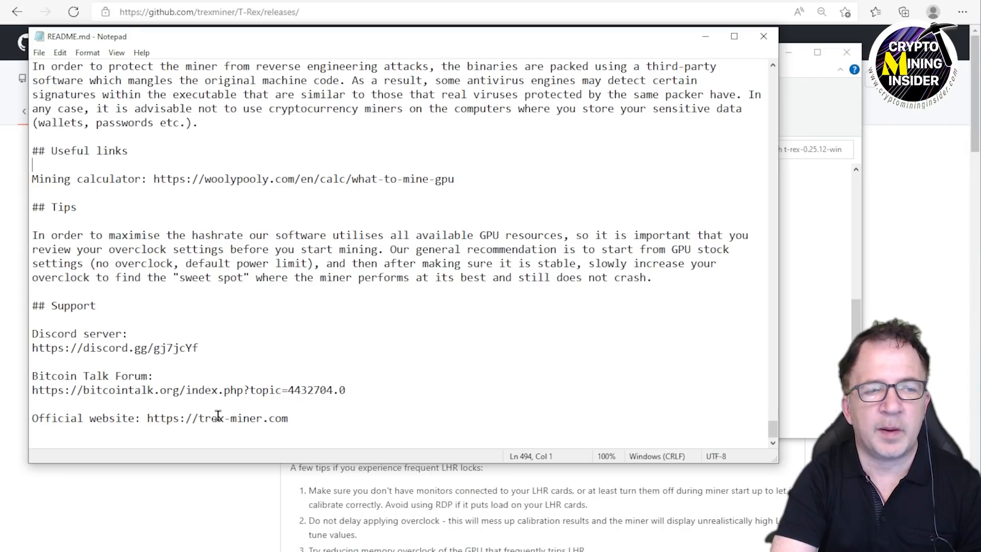
mouse_move(285, 417)
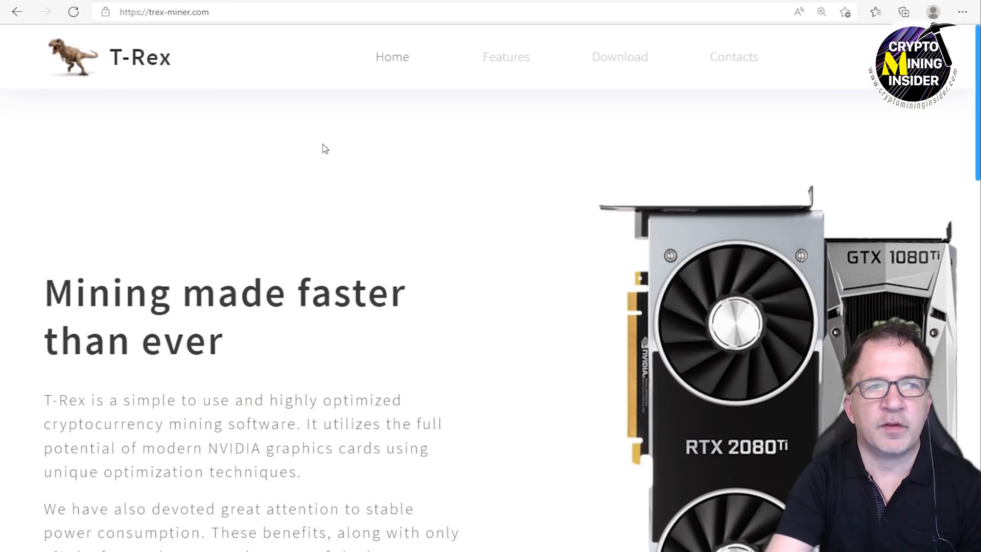
mouse_move(455, 209)
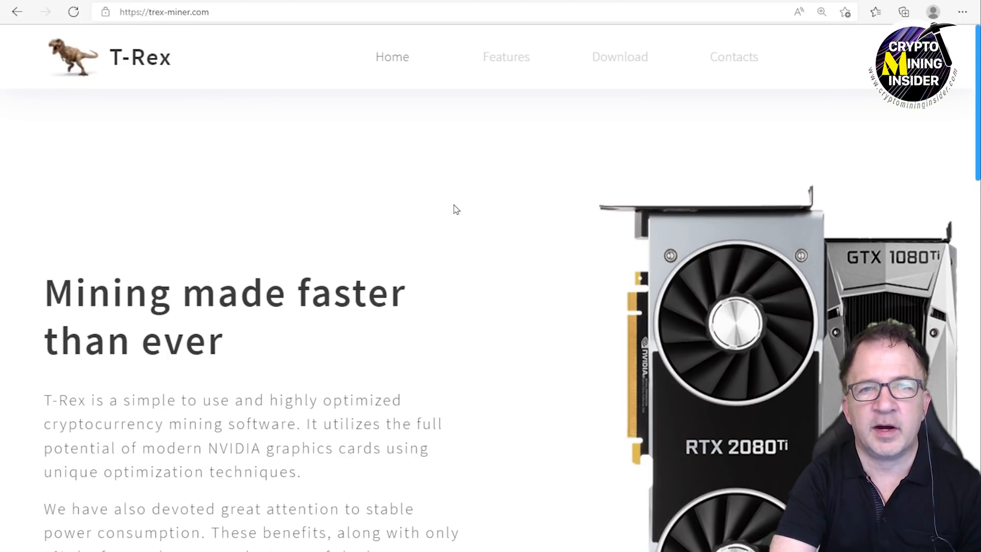
Scroll trex-miner.com down to the Get in touch section with Discord and Bitcointalk links.
scroll(down, 3)
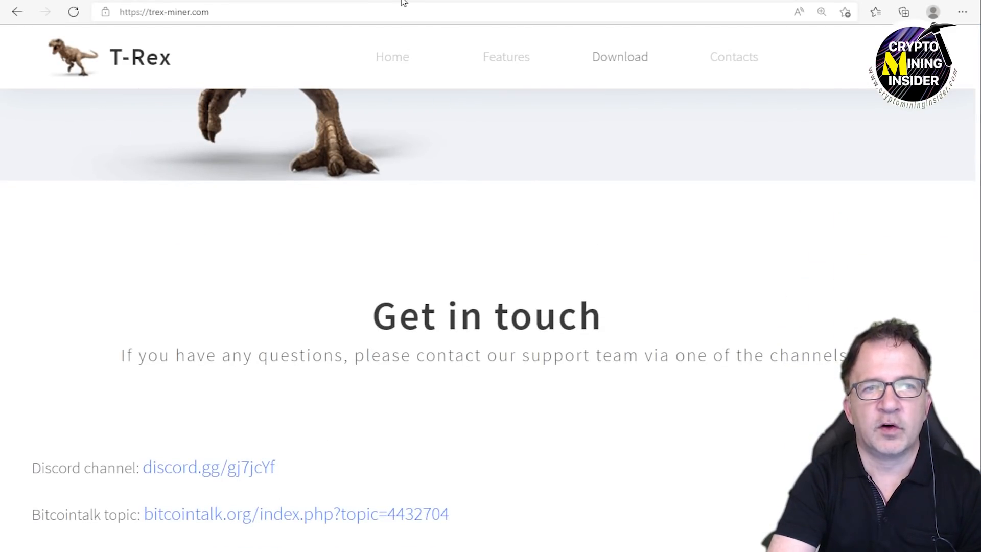
Join the T-Rex Discord and scroll #test-releases to the 0.25.13 (TEST) post.
click(208, 467)
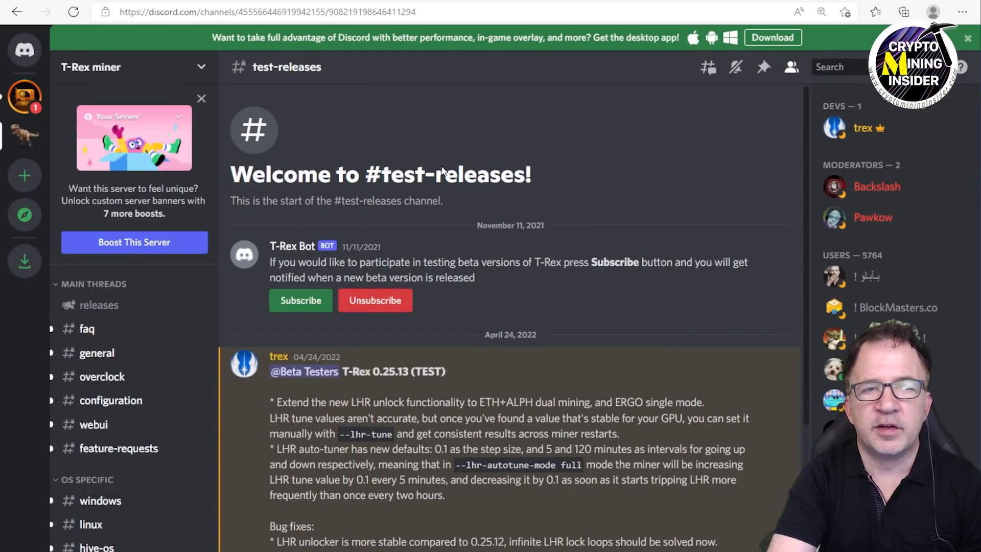
mouse_move(98, 305)
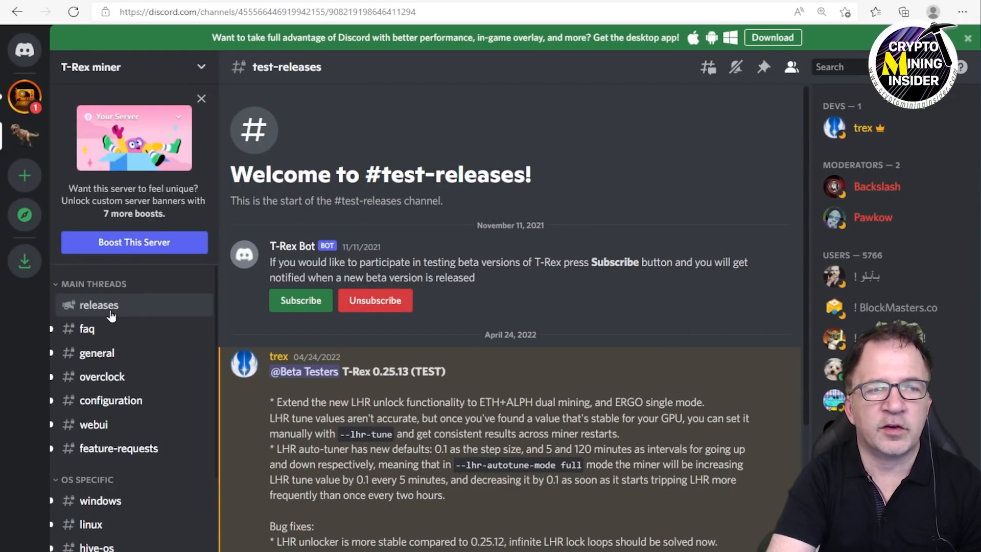
scroll(down, 3)
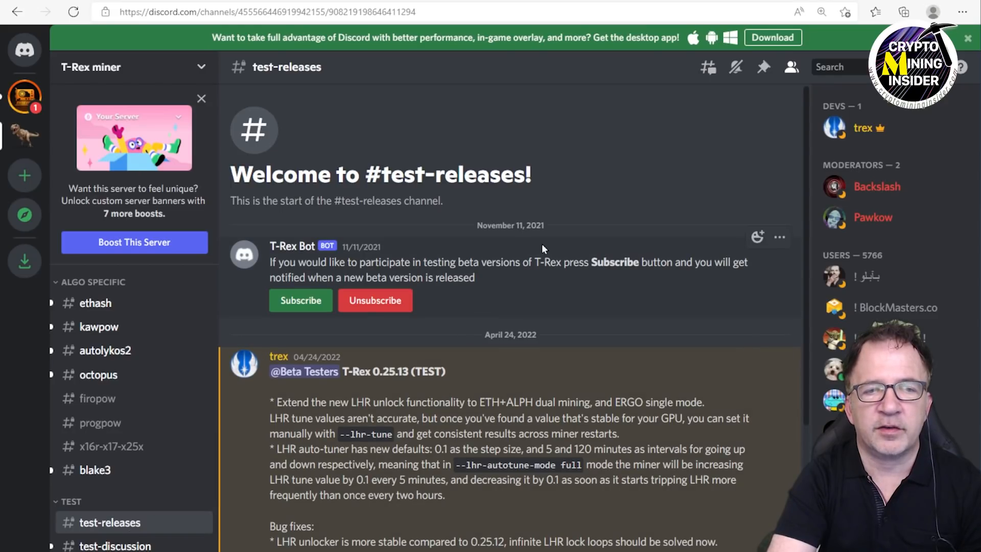
mouse_move(540, 183)
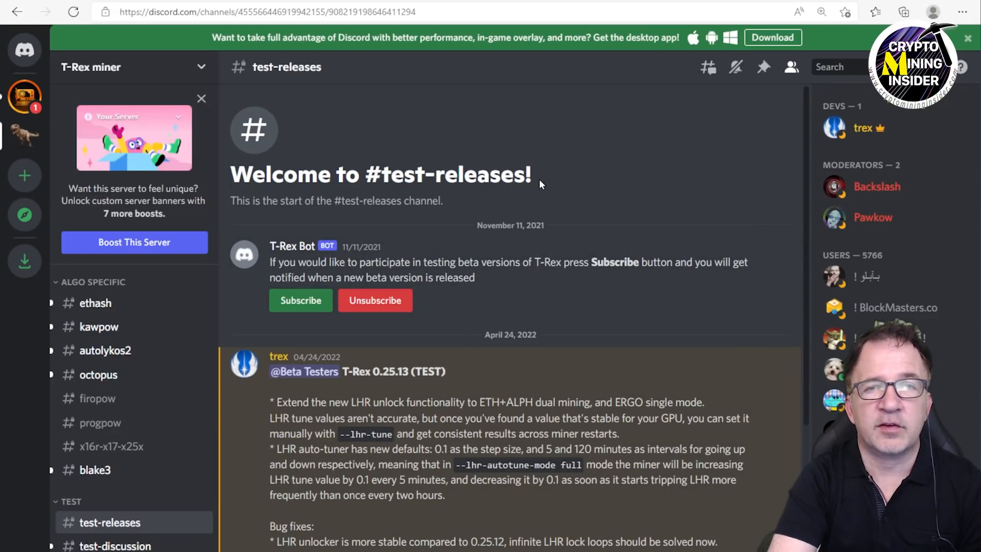
scroll(down, 3)
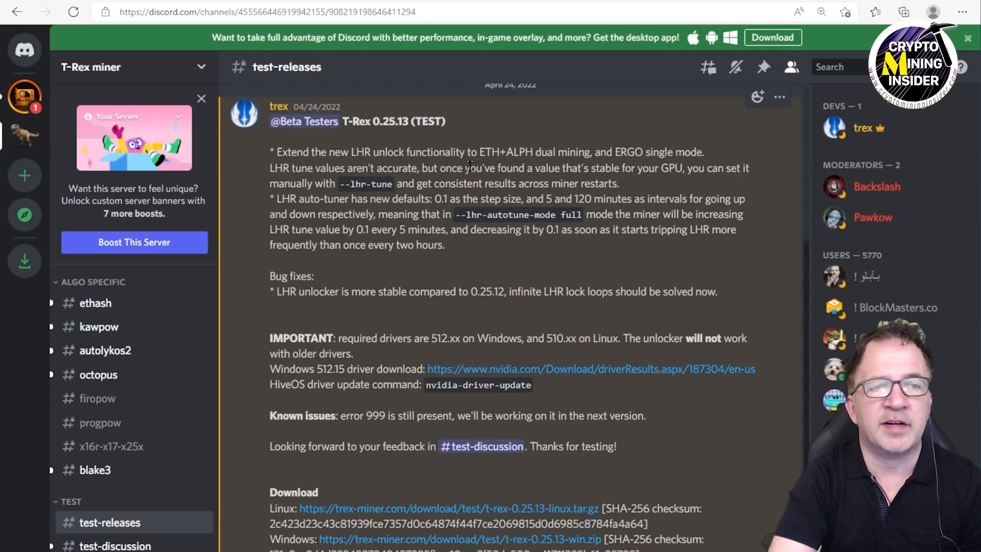
mouse_move(553, 150)
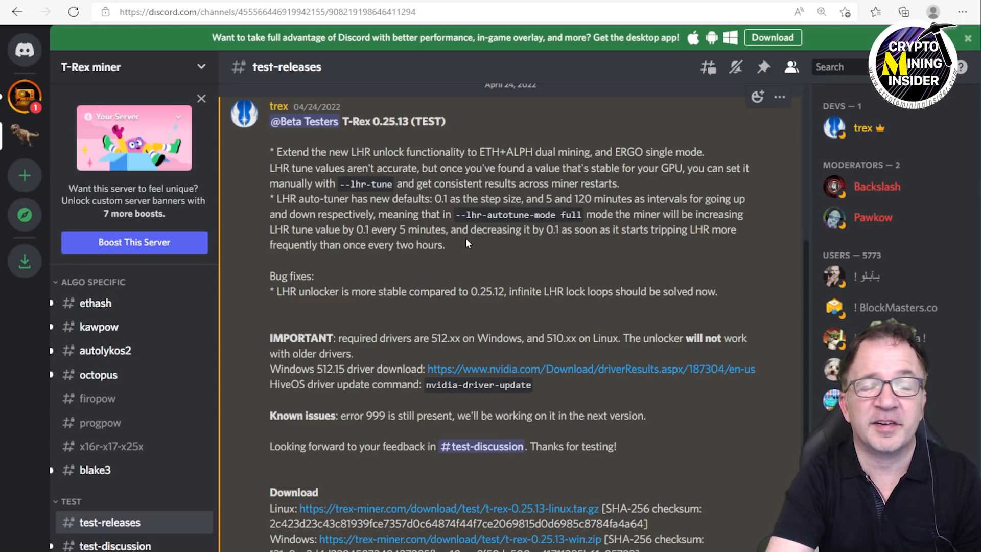
mouse_move(446, 262)
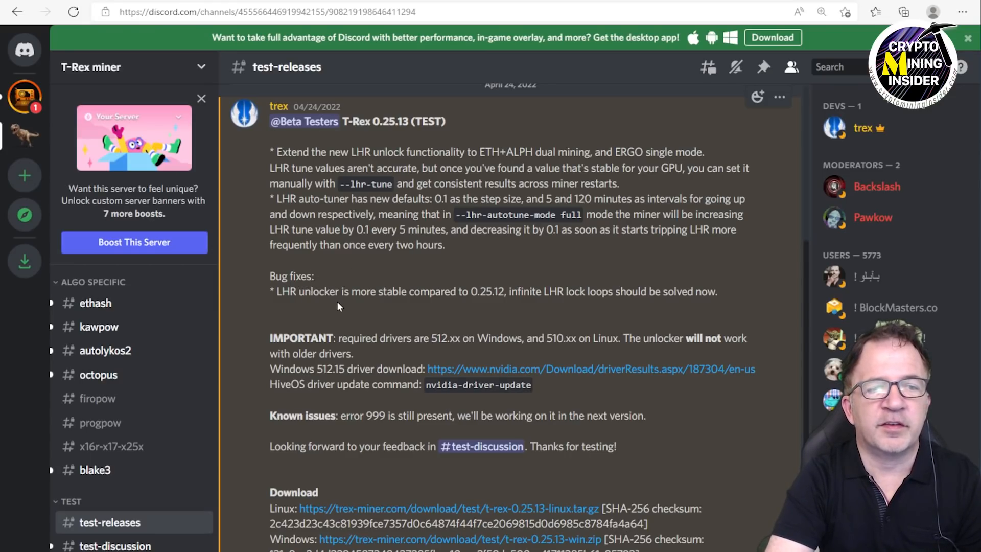
mouse_move(497, 294)
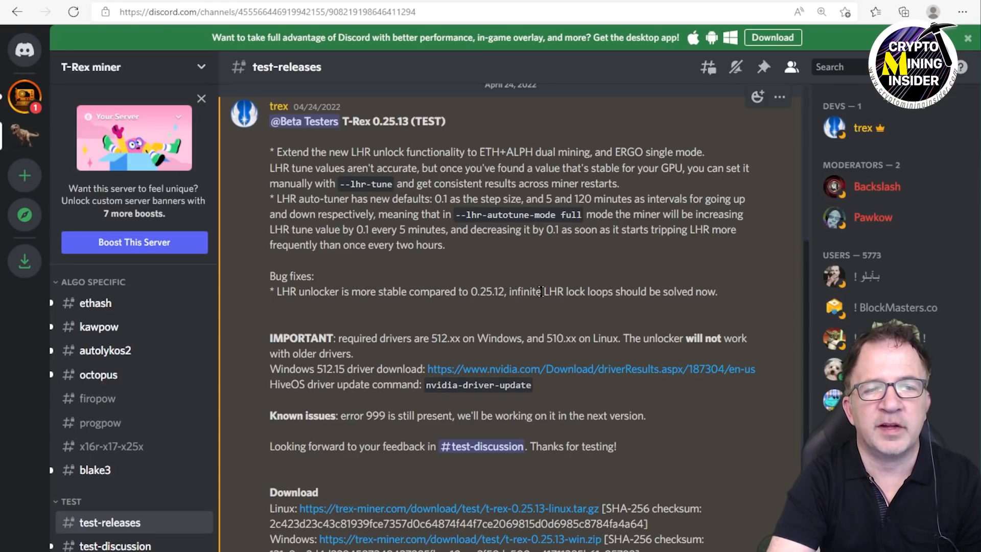
mouse_move(704, 292)
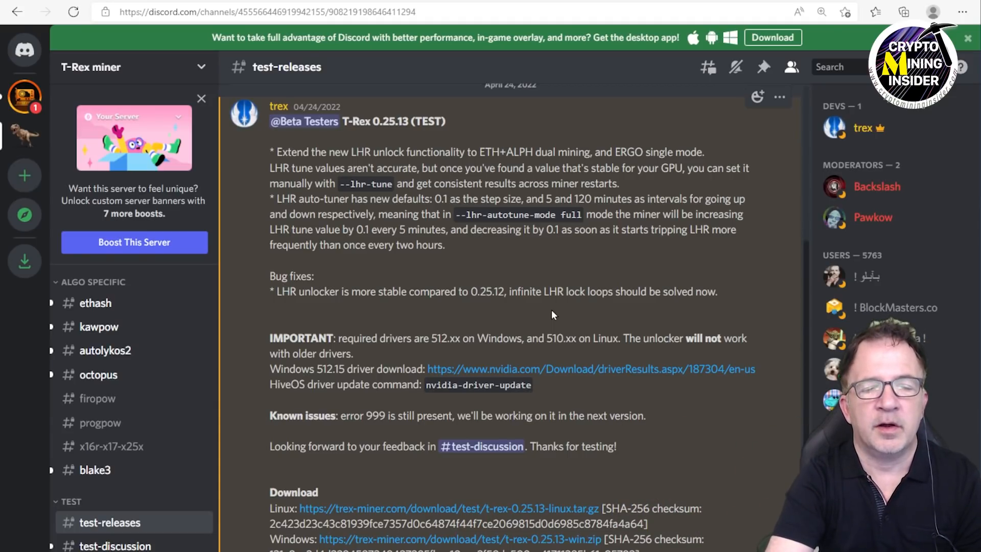
scroll(down, 3)
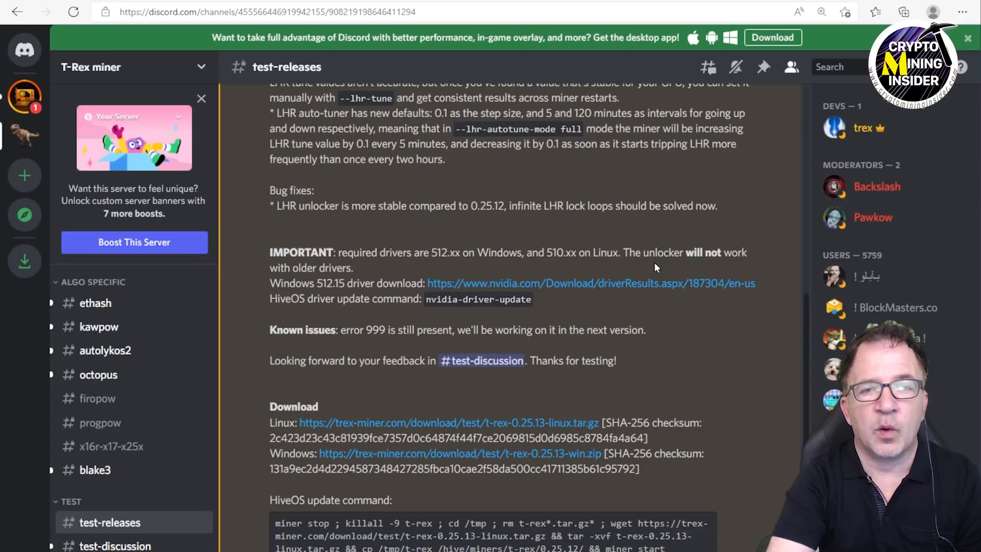
mouse_move(356, 271)
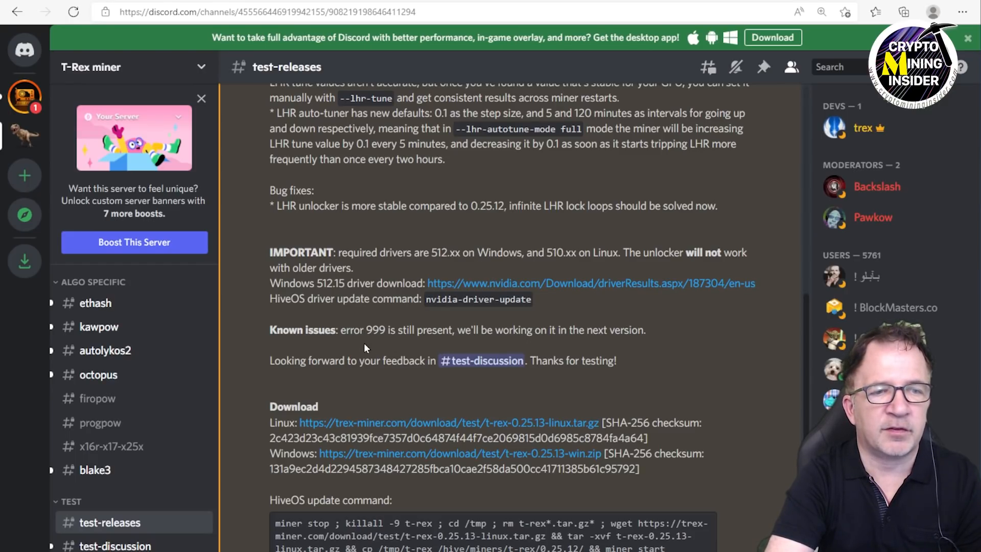
mouse_move(588, 365)
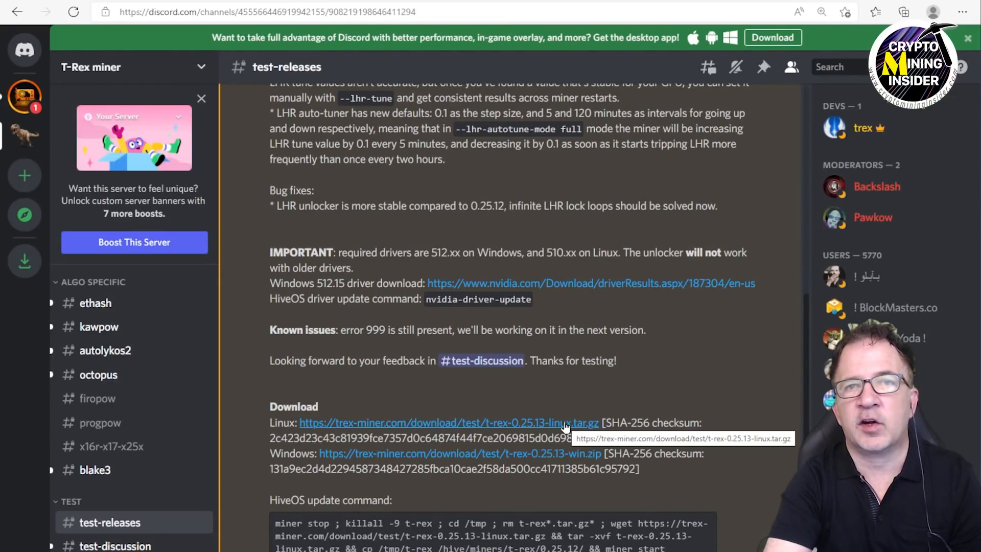
mouse_move(550, 432)
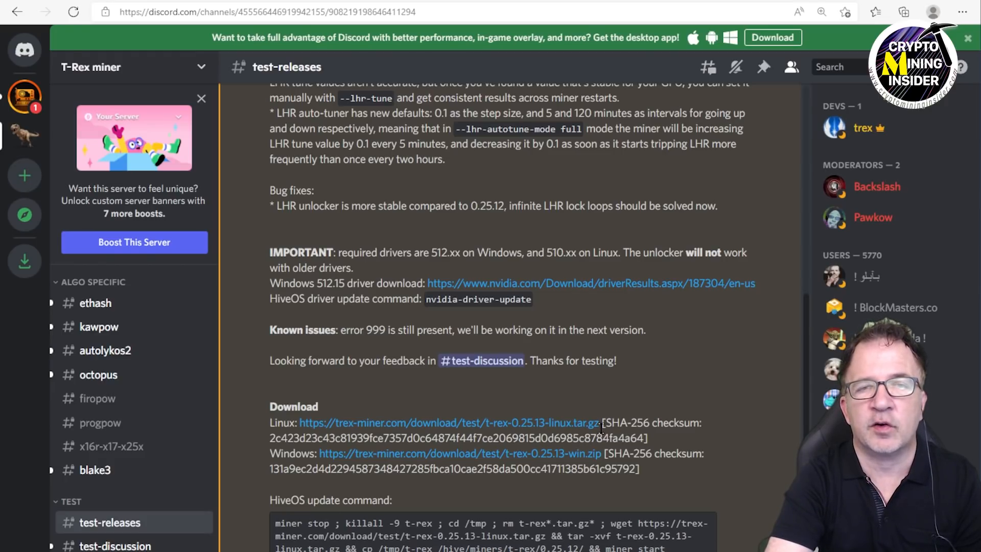
mouse_move(613, 391)
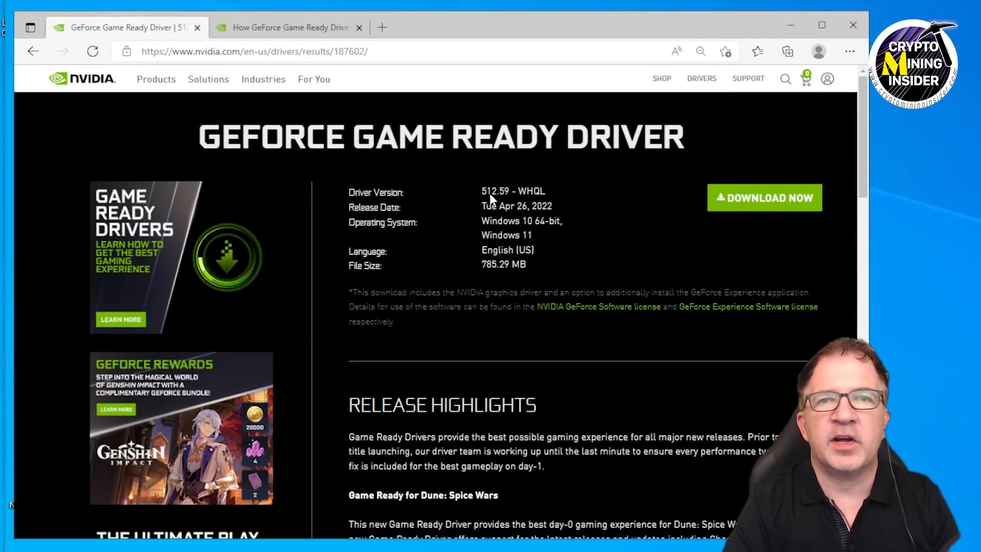
mouse_move(477, 213)
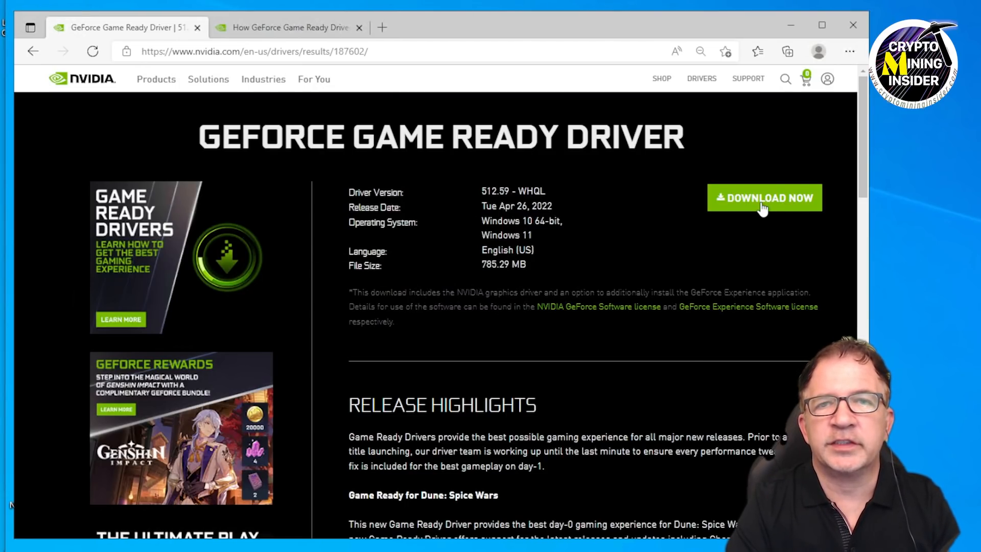
Start the GeForce Game Ready 512.59 download, then switch to the mining dashboard.
click(763, 197)
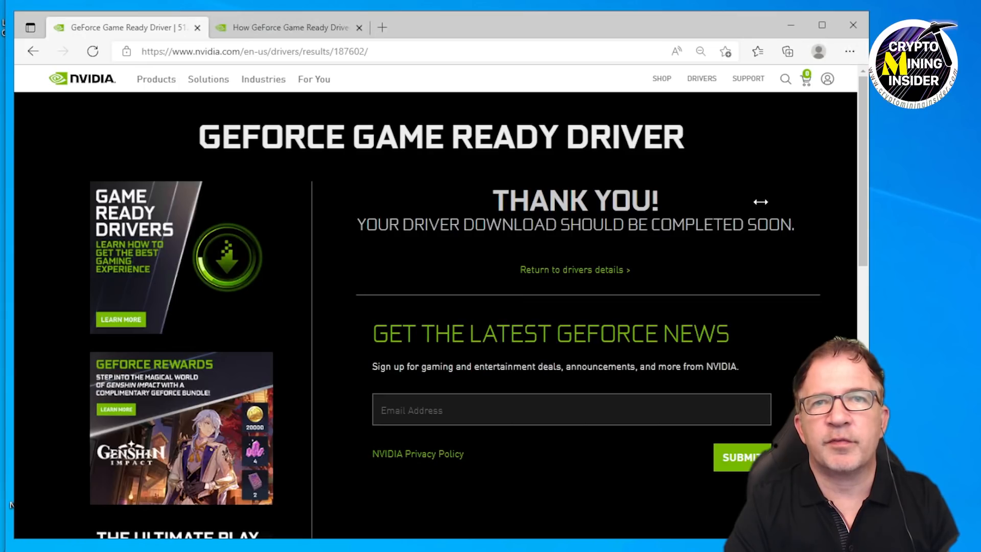
click(786, 51)
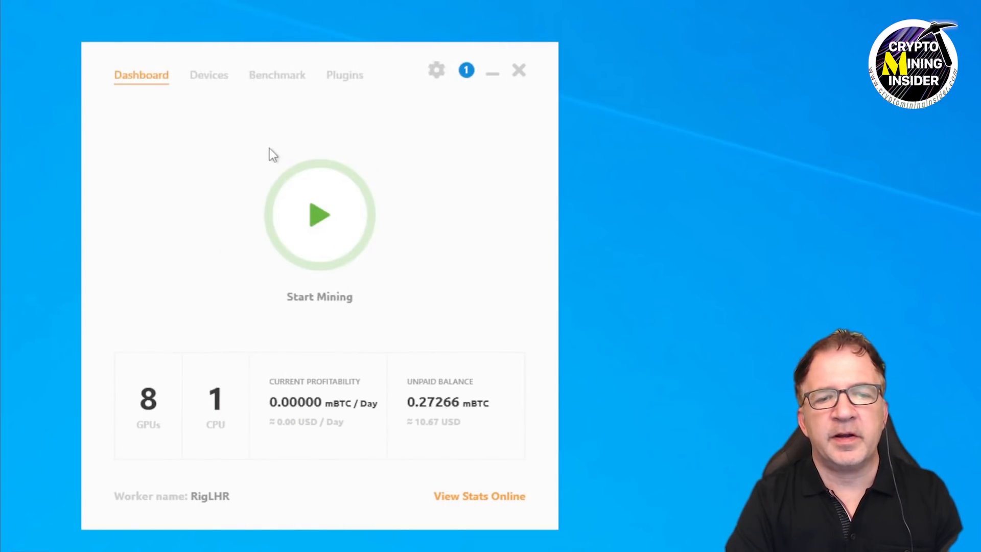
Start mining in NiceHash Miner to launch the TRex Miner Plugin Adapter console.
click(320, 215)
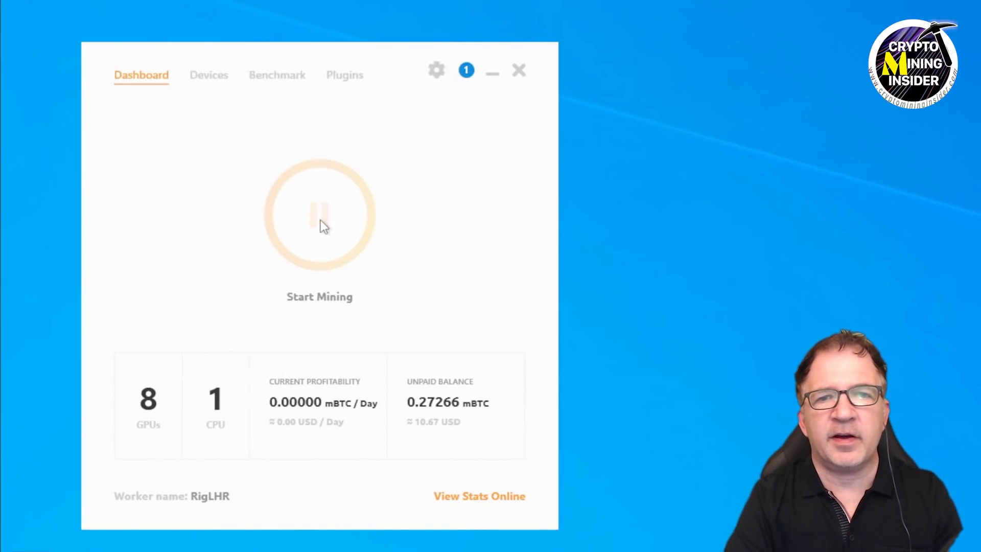
click(320, 212)
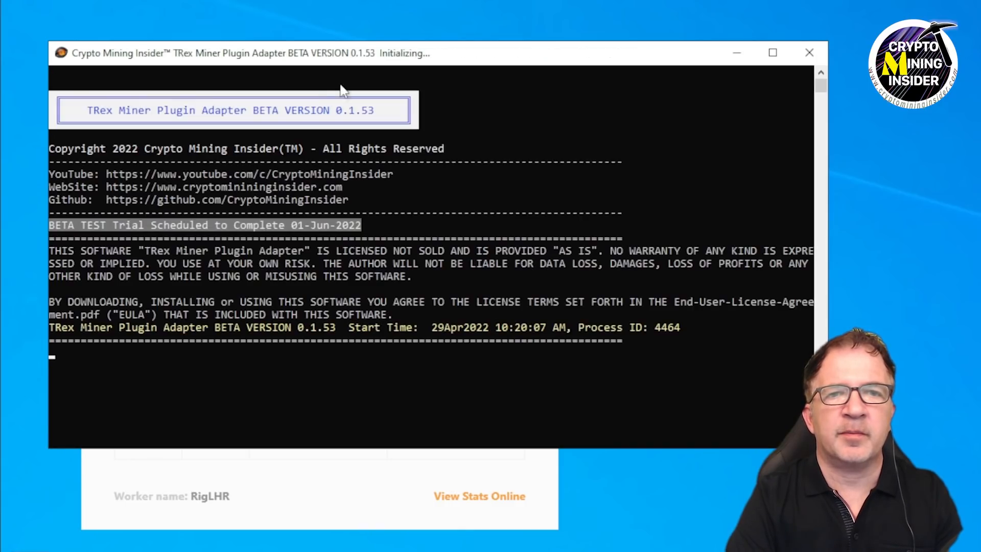
Review the adapter console's command lines, T-Rex v0.25.13, driver 512.59 and detected GPUs.
scroll(down, 3)
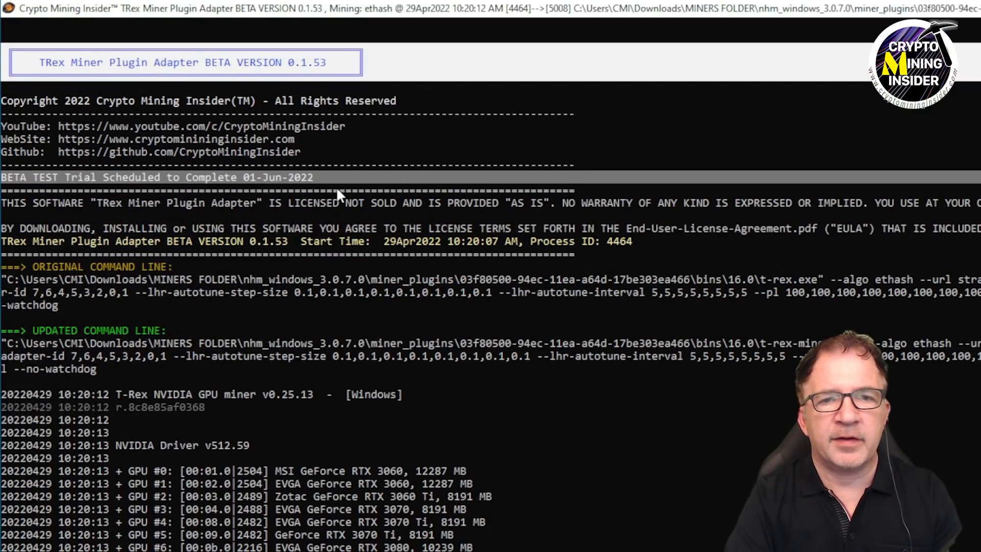
mouse_move(421, 397)
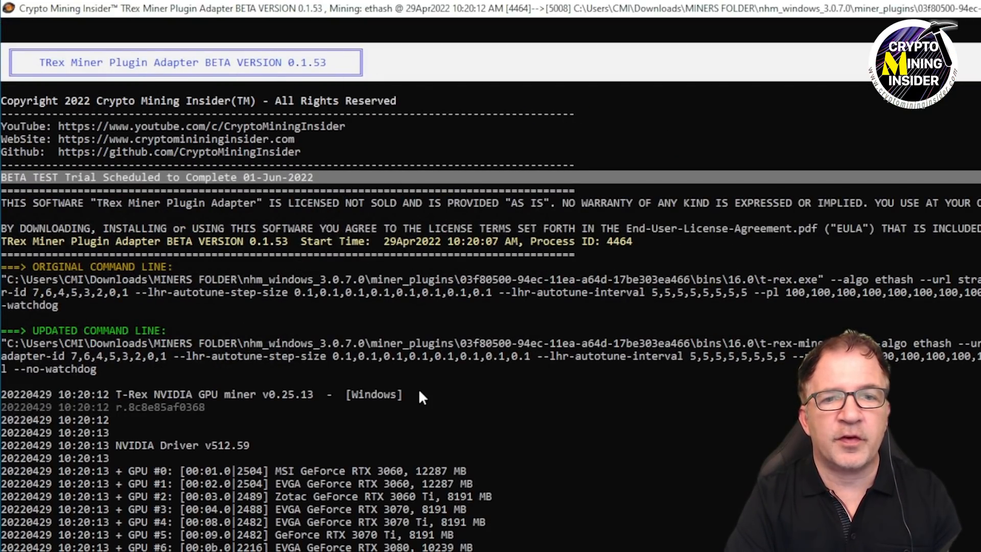
mouse_move(378, 362)
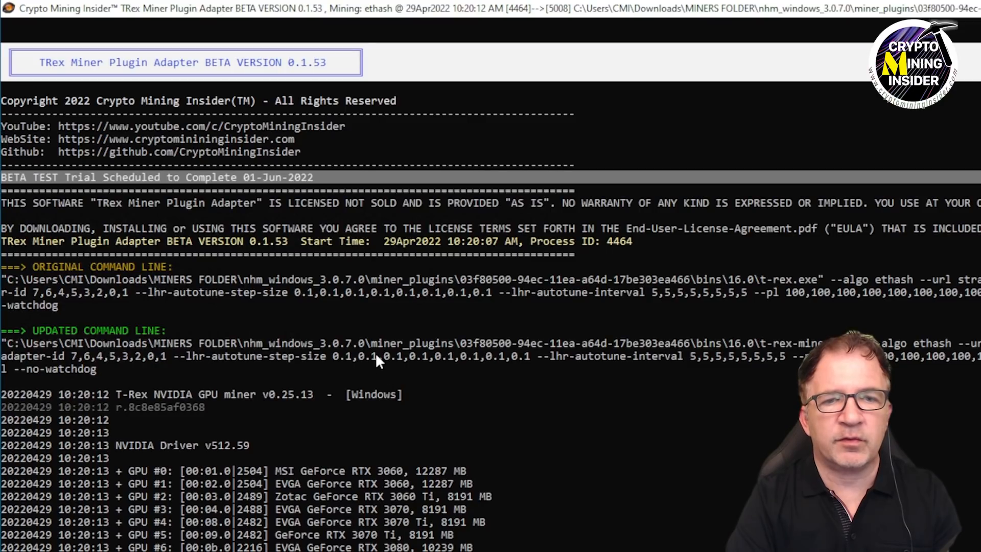
mouse_move(524, 351)
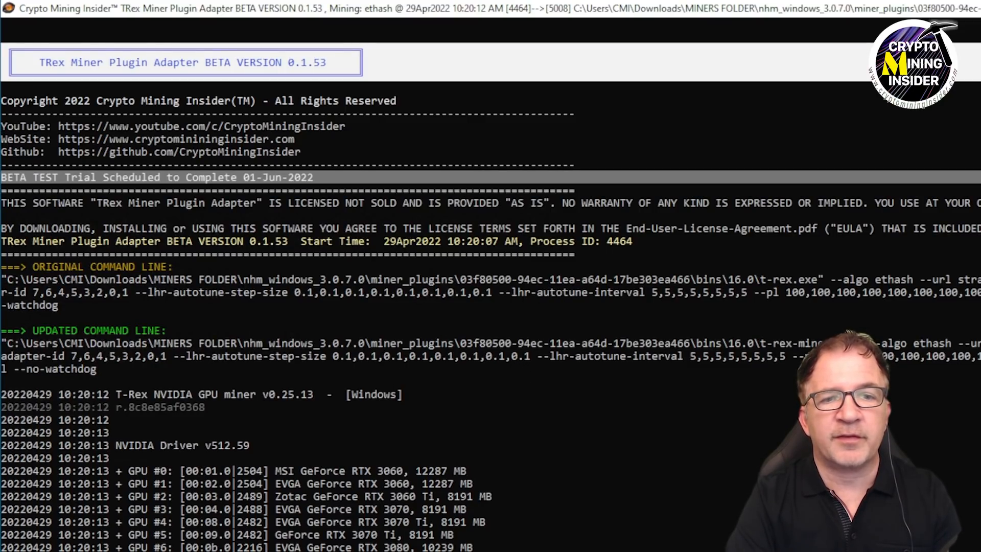
mouse_move(329, 140)
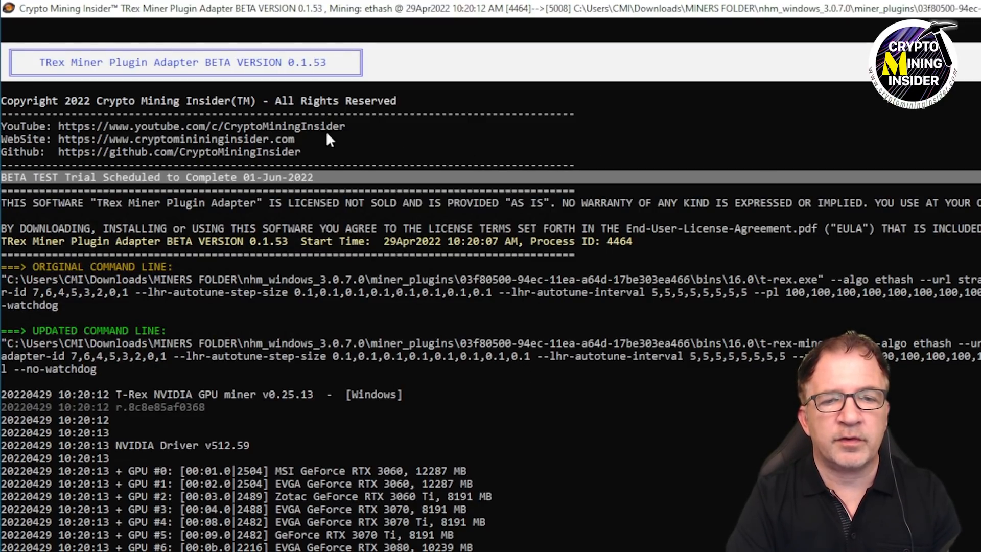
mouse_move(313, 401)
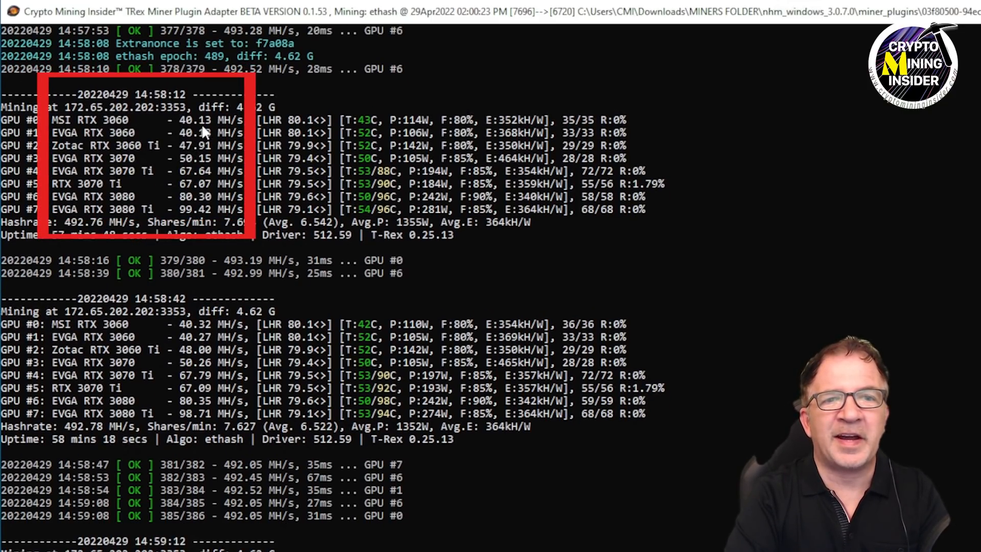
mouse_move(206, 150)
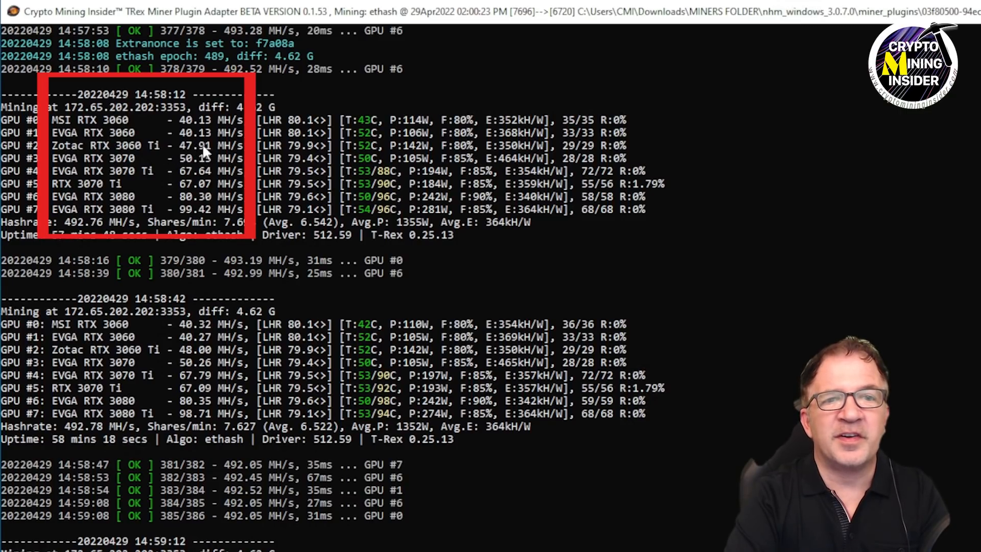
mouse_move(208, 156)
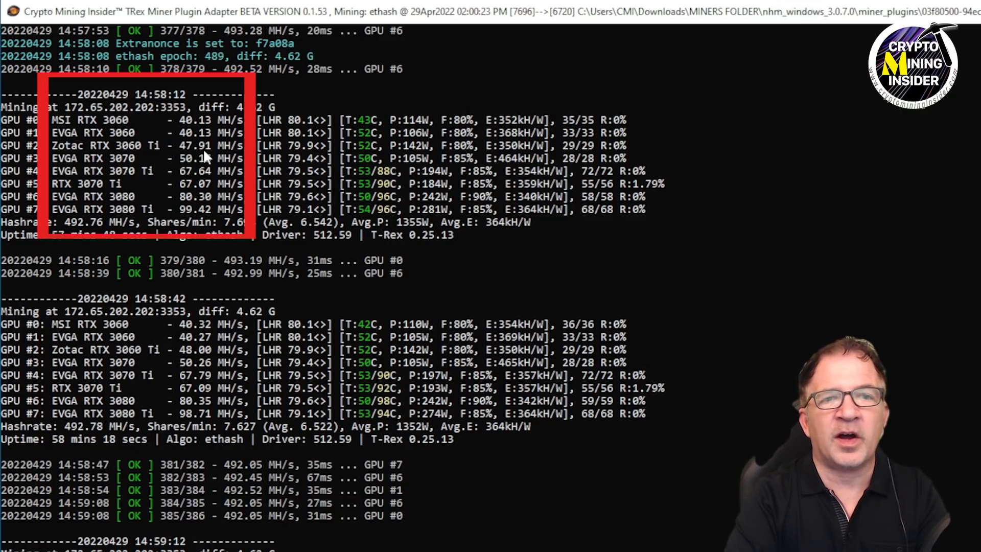
mouse_move(200, 159)
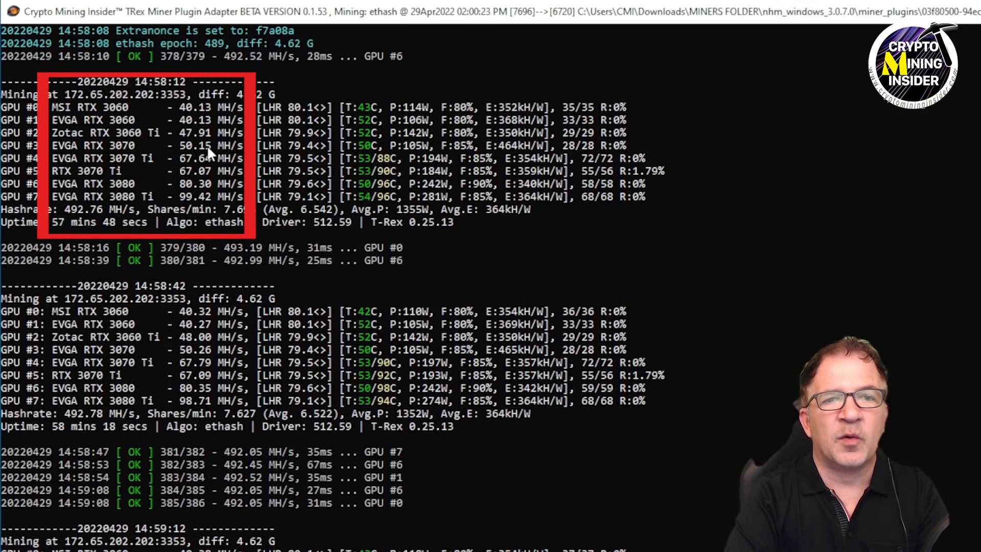
mouse_move(170, 163)
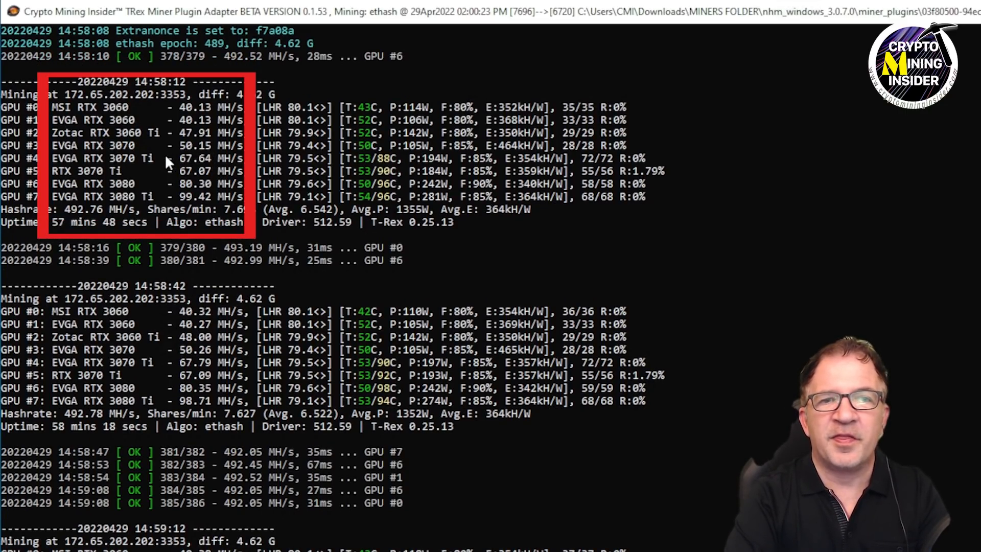
Scroll to the hashrate report showing eight GPUs at 492.76 MH/s total.
scroll(down, 3)
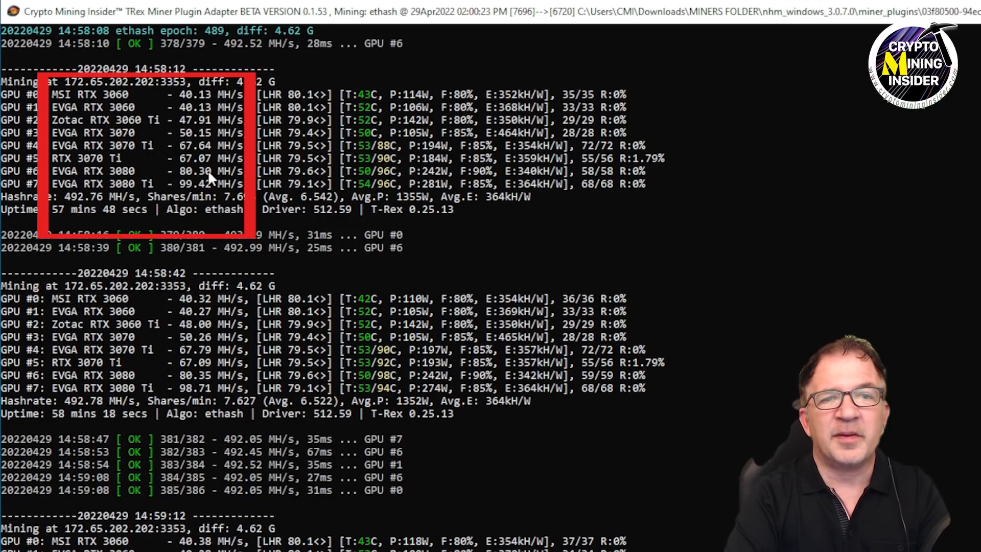
mouse_move(210, 188)
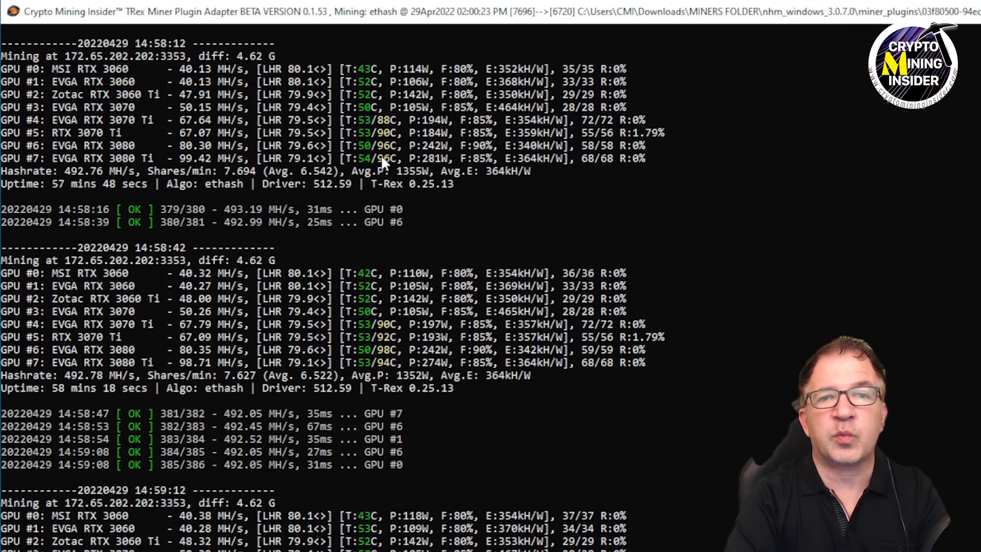
mouse_move(382, 159)
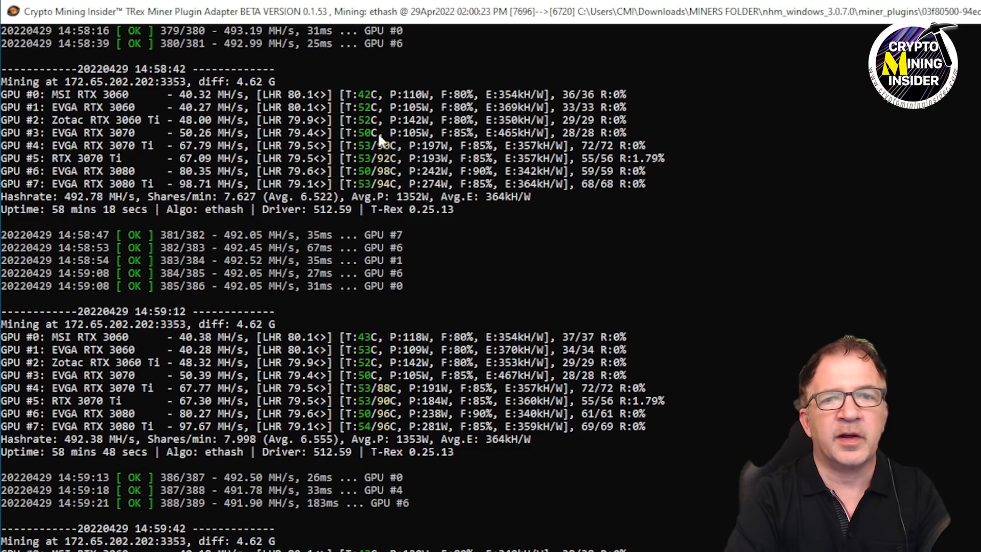
mouse_move(222, 145)
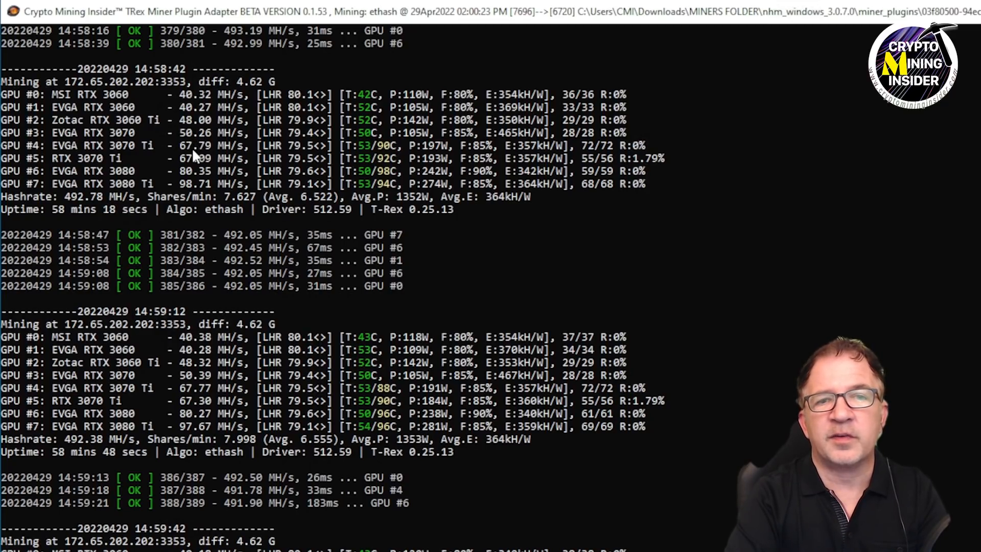
mouse_move(199, 172)
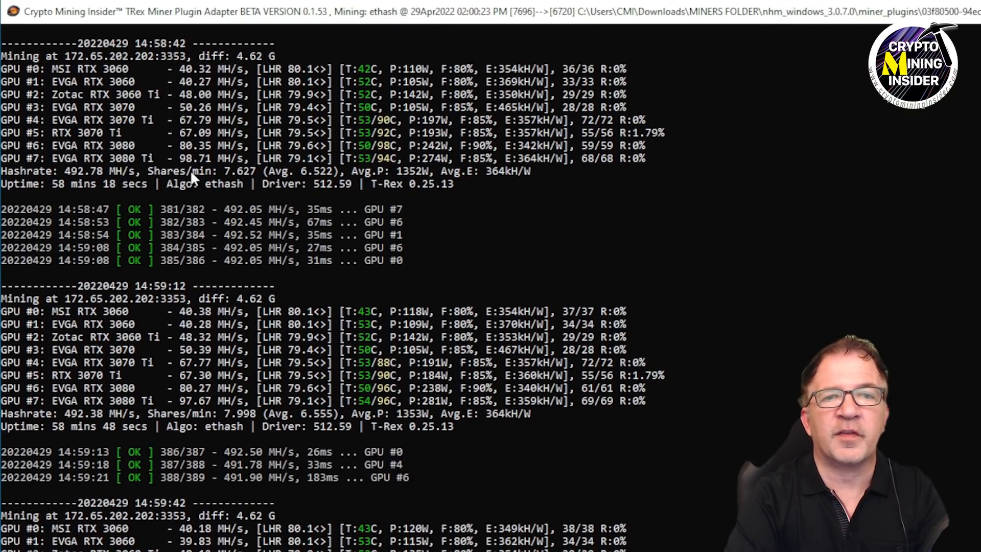
mouse_move(394, 161)
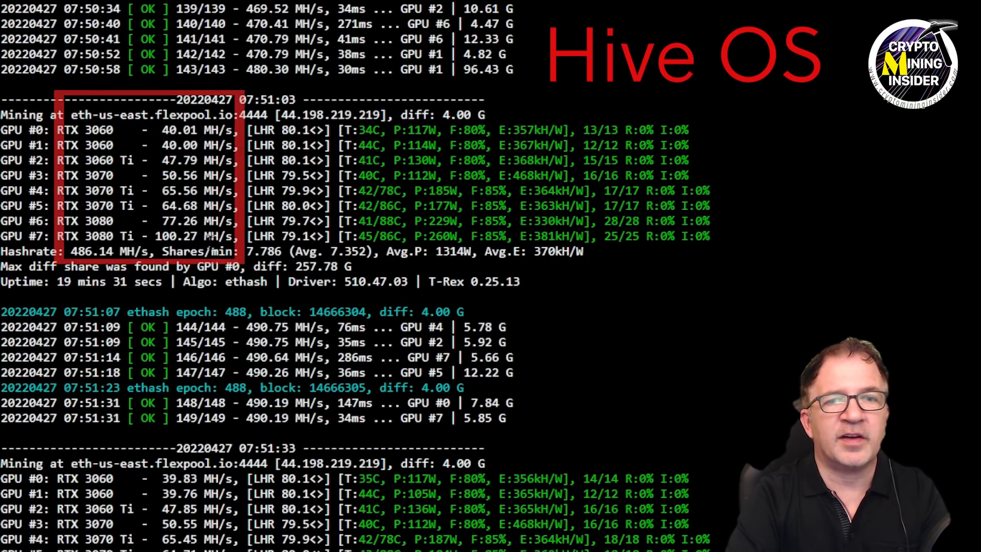
Scroll the Hive OS solo ethash log: 490.55 MH/s total, 3080 Ti at 100.66 MH/s.
scroll(down, 3)
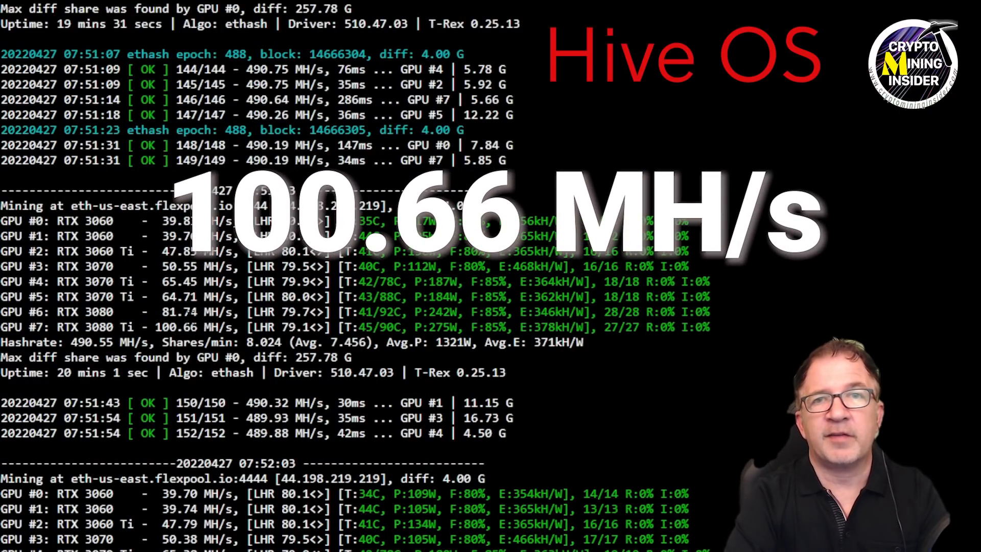
scroll(down, 3)
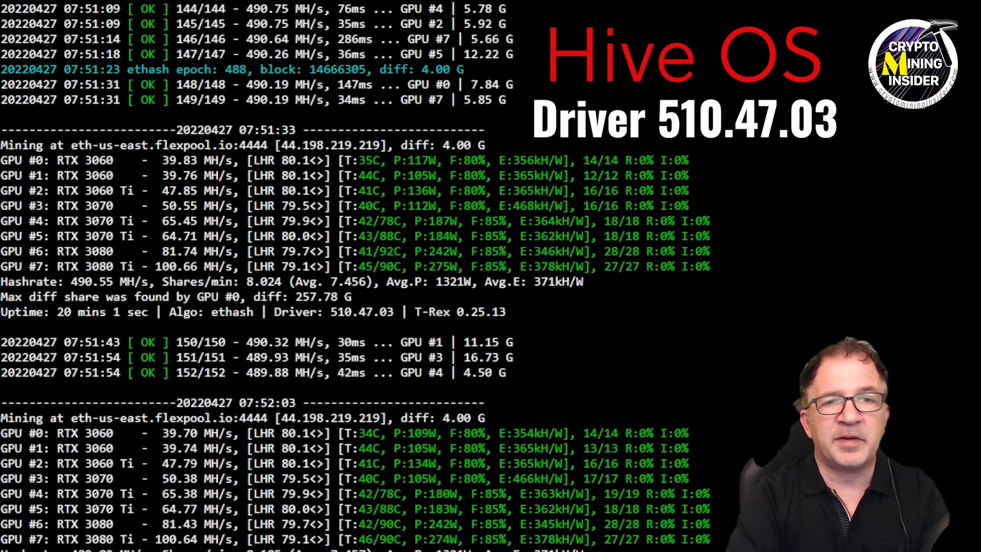
scroll(down, 3)
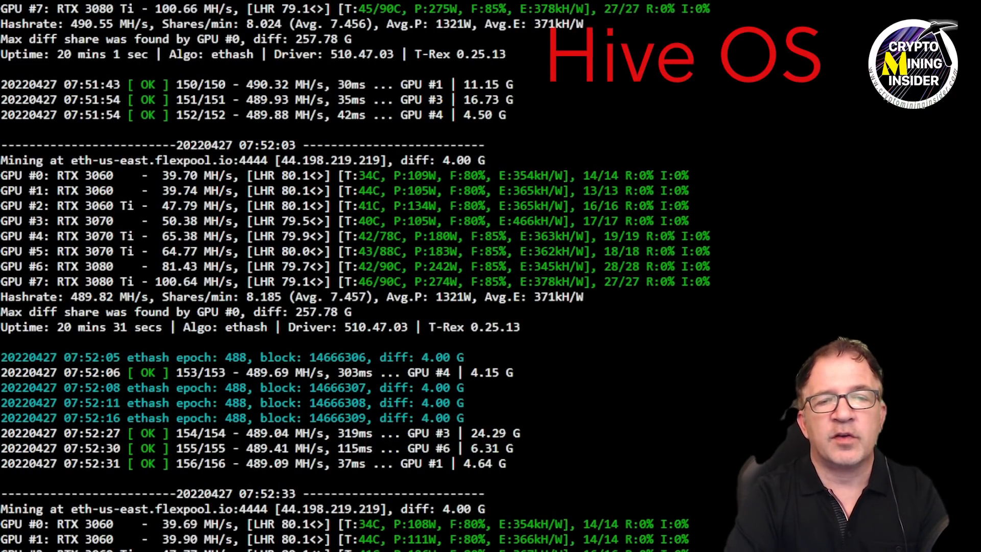
scroll(down, 3)
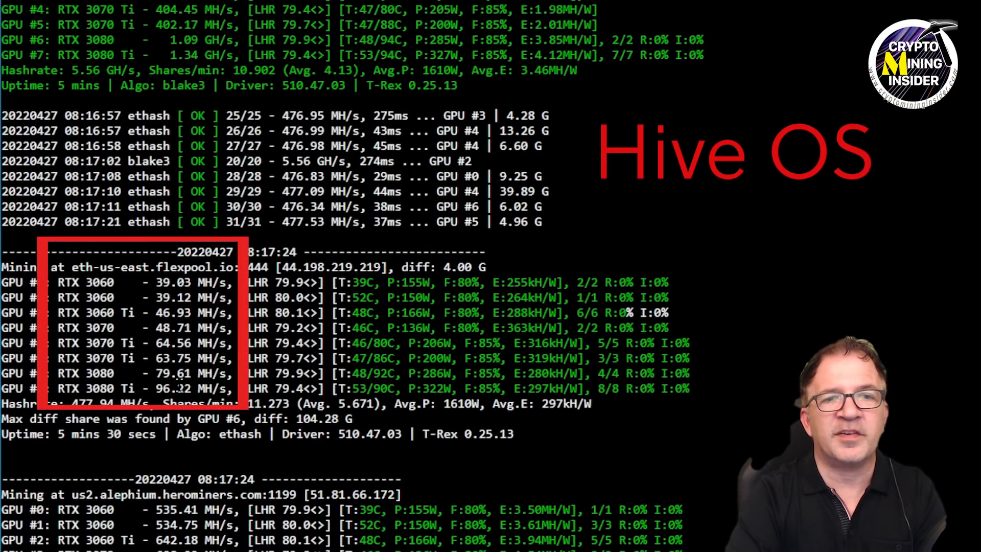
Scroll the ETH + ALPH log to ethash 479.28 MH/s and blake3 5.55 GH/s.
scroll(down, 3)
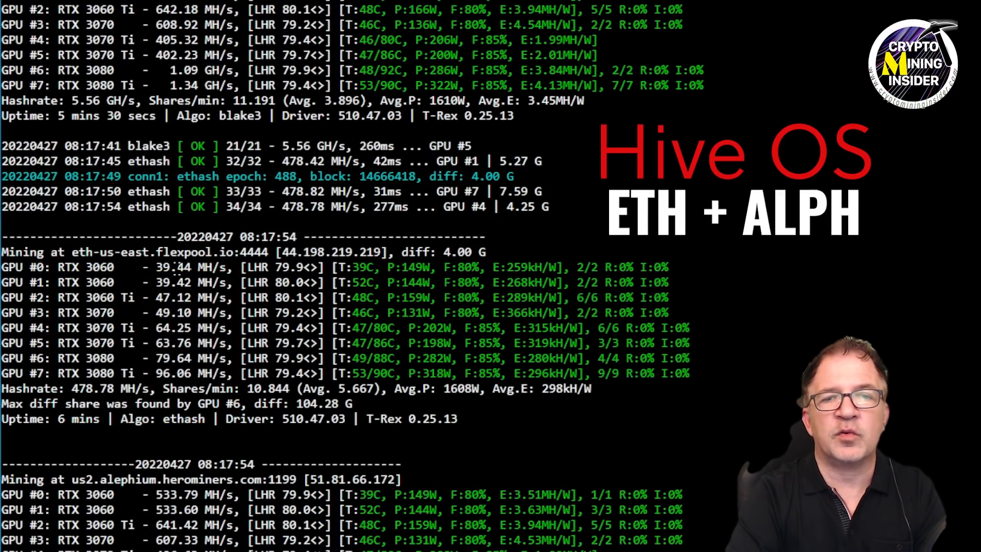
scroll(down, 3)
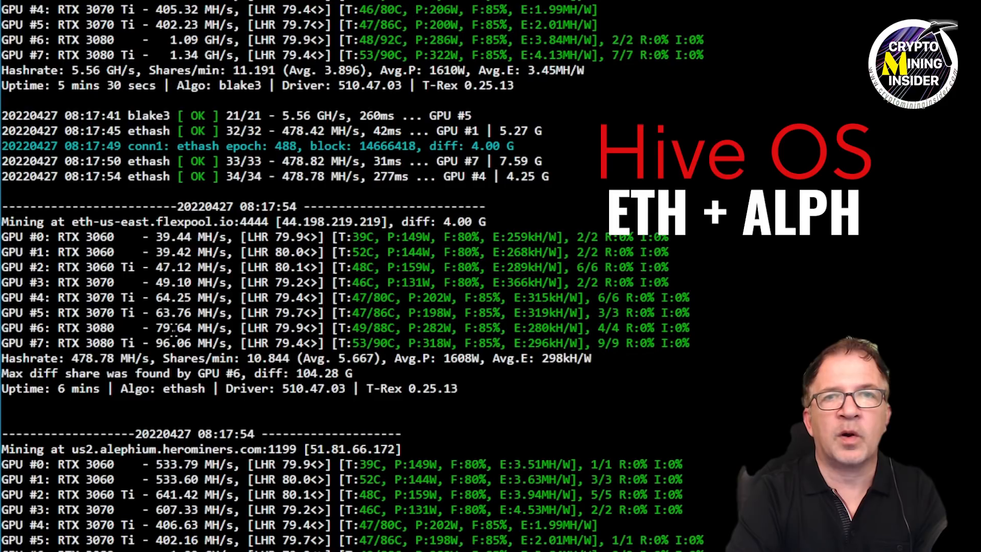
scroll(down, 3)
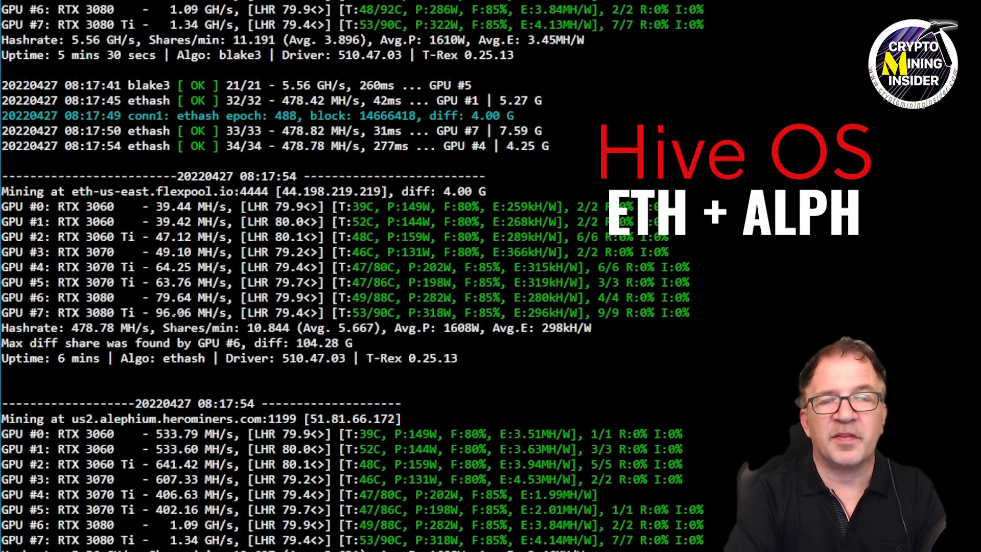
scroll(down, 3)
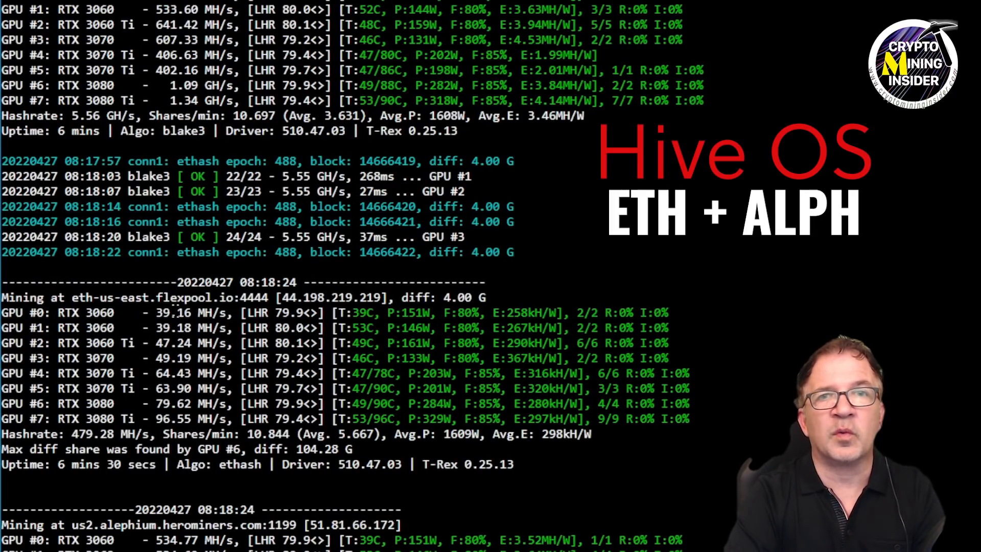